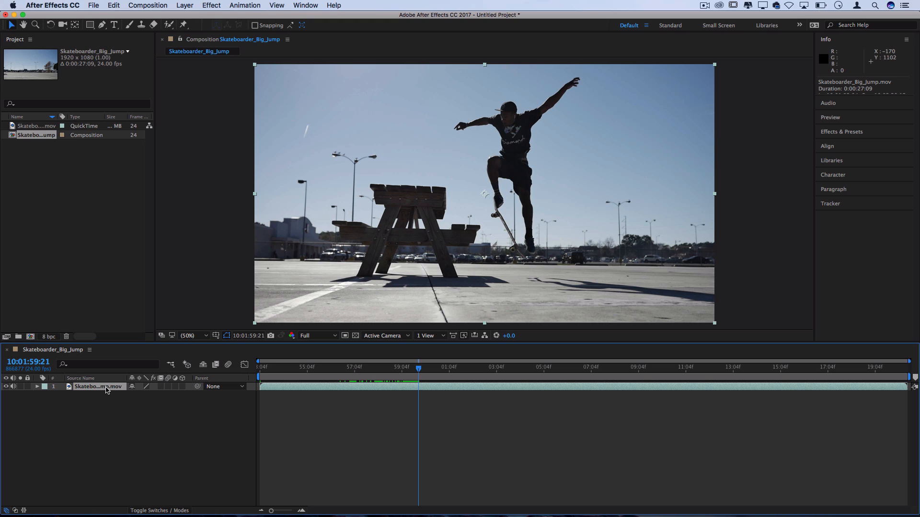
# Step: Paste a duplicate of the Skateboarder_Big_Jump.mov layer, stacking two copies in the composition
pyautogui.press('cmd+v')
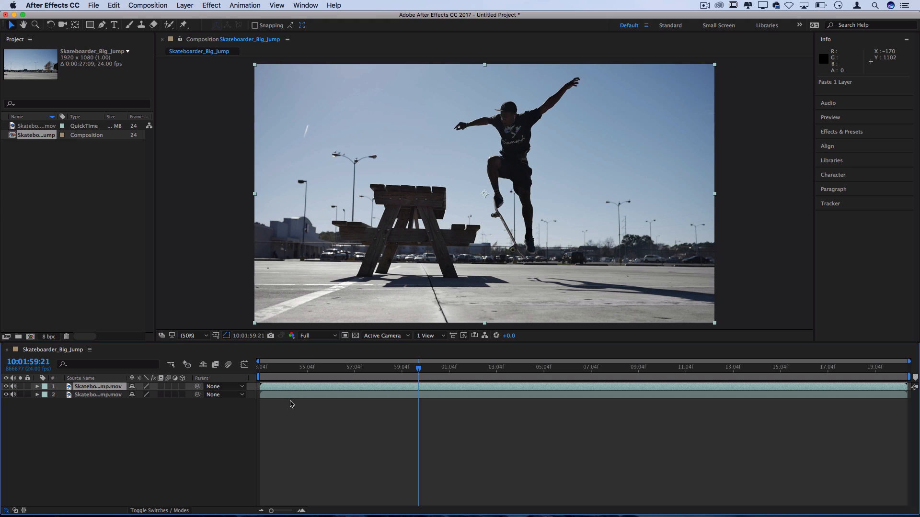
pyautogui.moveTo(295, 390)
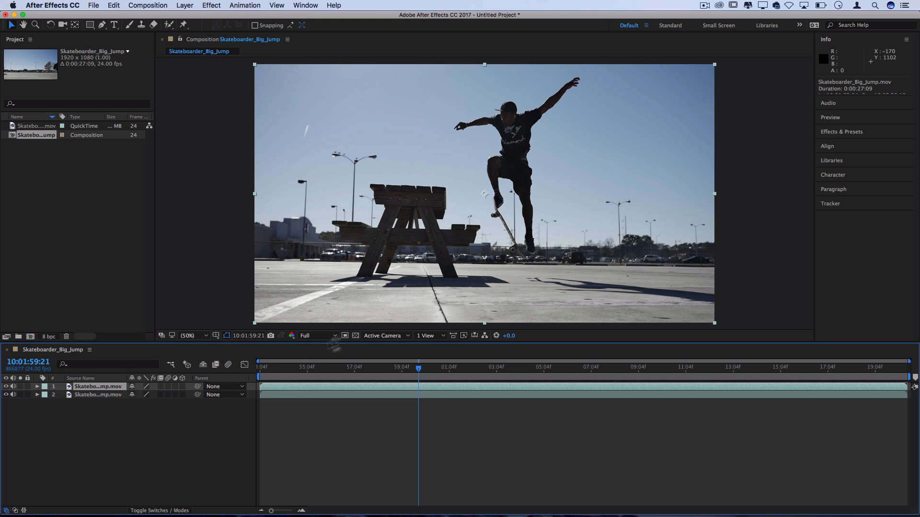
pyautogui.moveTo(391, 372)
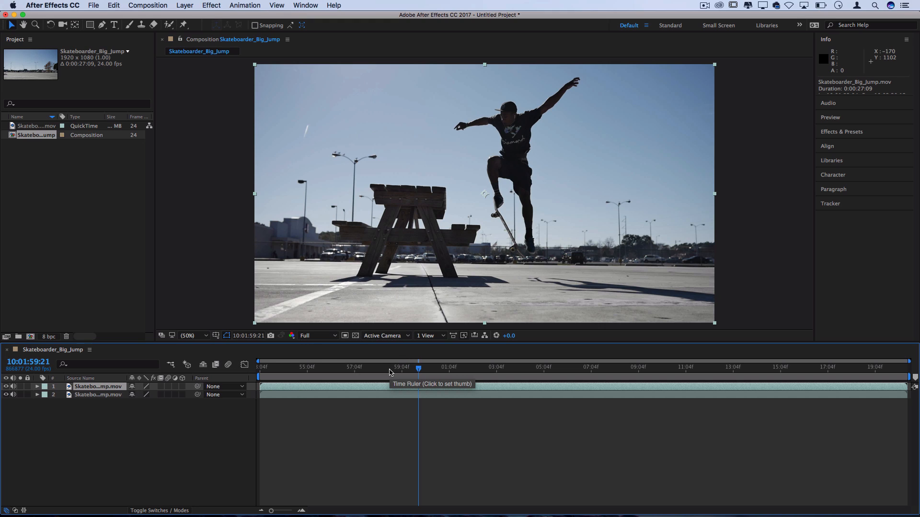
pyautogui.moveTo(218, 153)
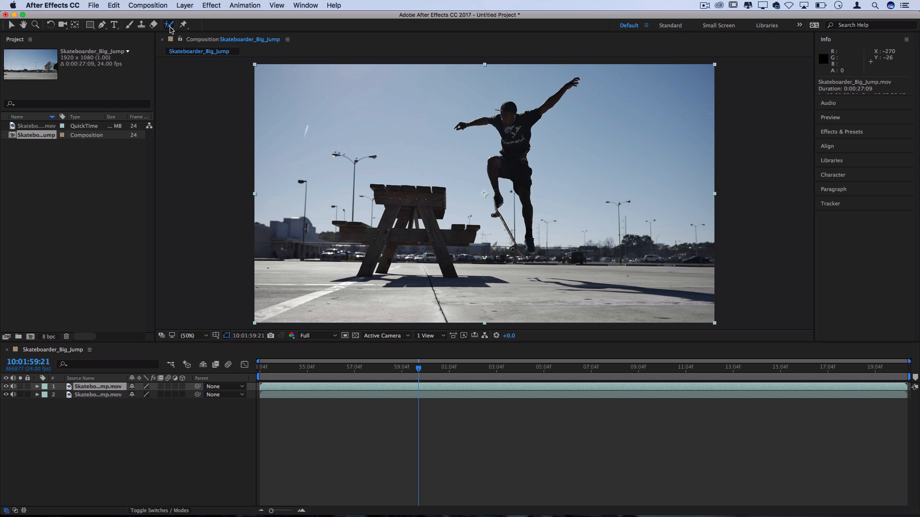
pyautogui.moveTo(508, 169)
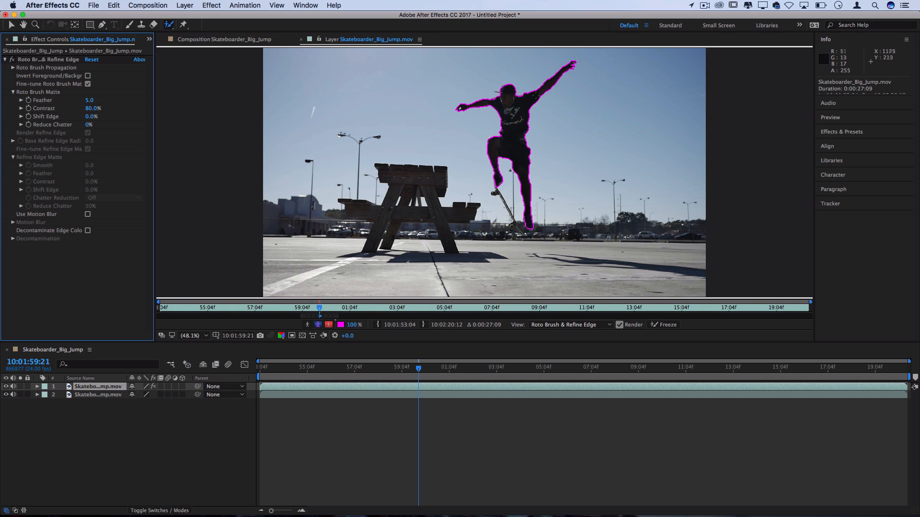
pyautogui.moveTo(589, 181)
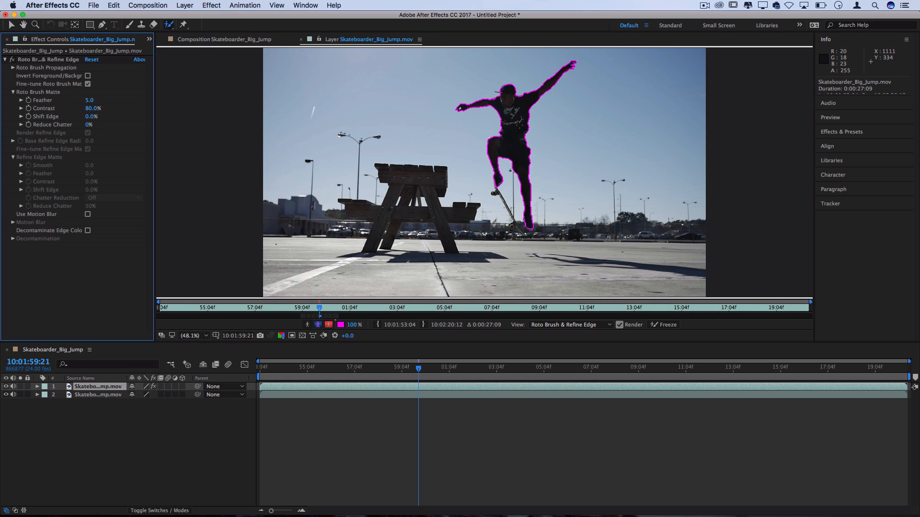
pyautogui.moveTo(558, 165)
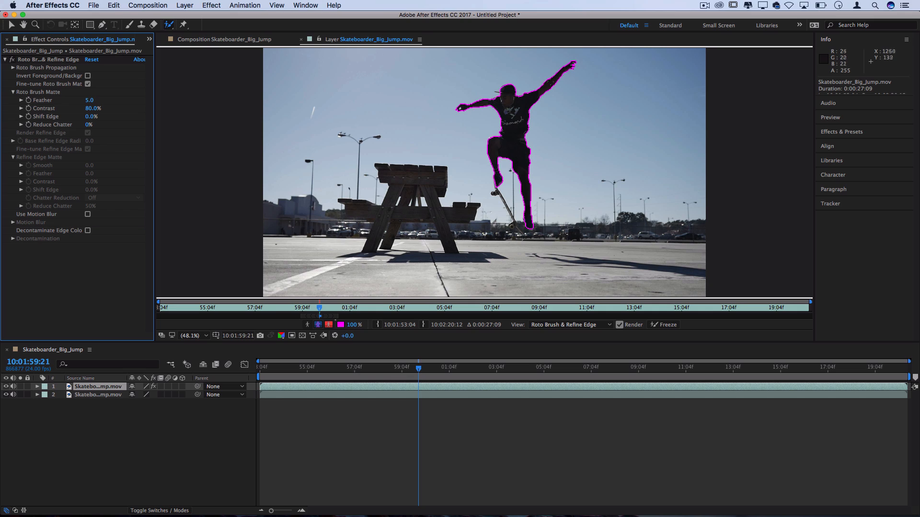
pyautogui.moveTo(522, 162)
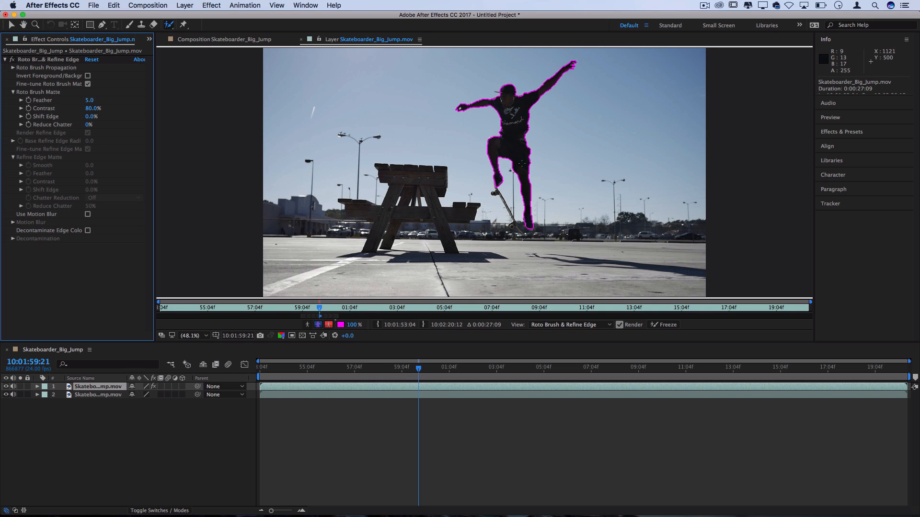
pyautogui.moveTo(506, 204)
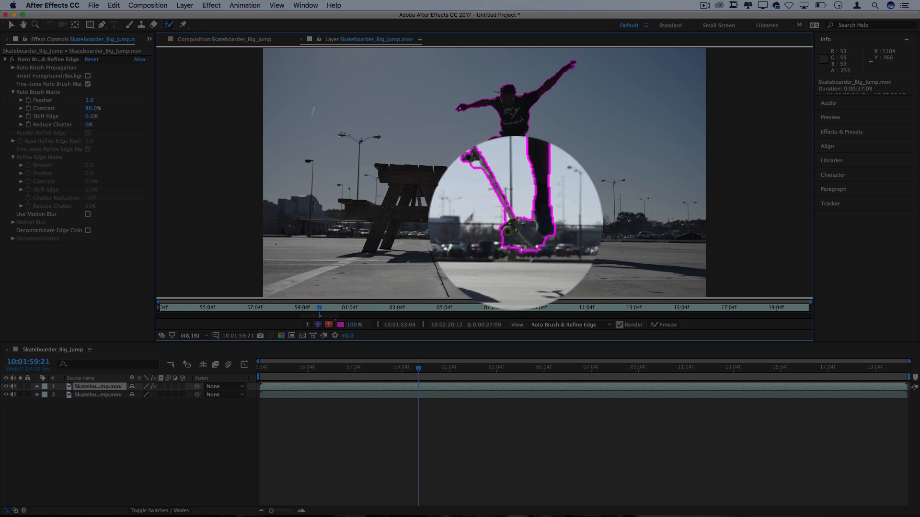
# Step: Refine the Roto Brush outline with Alt strokes so it hugs the feet and skateboard
pyautogui.press('alt')
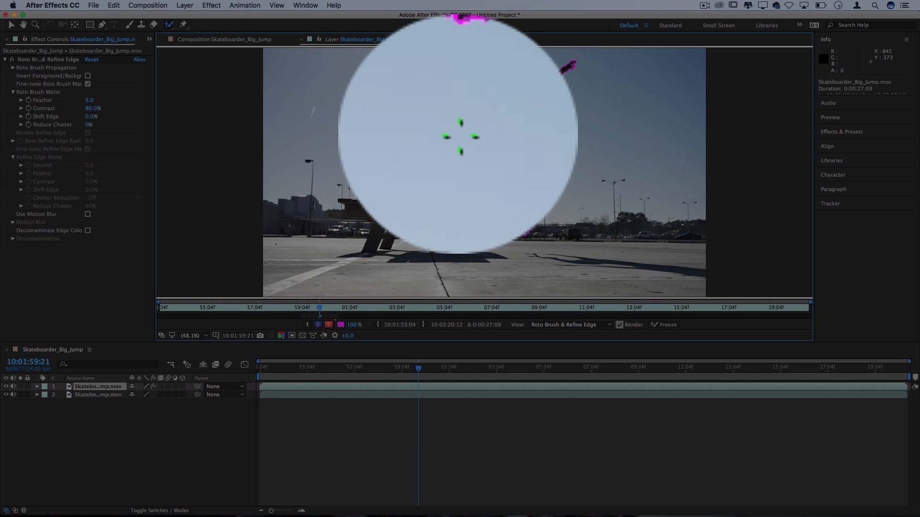
pyautogui.press('alt')
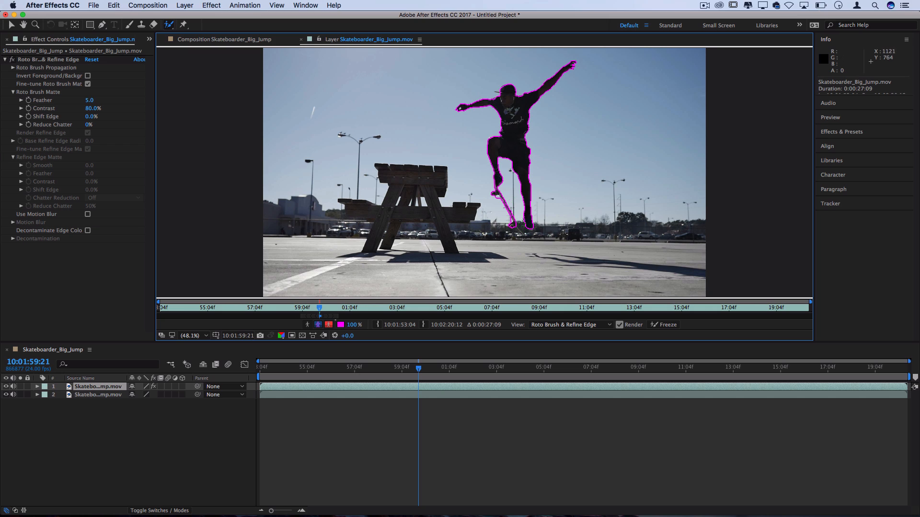
pyautogui.press('alt')
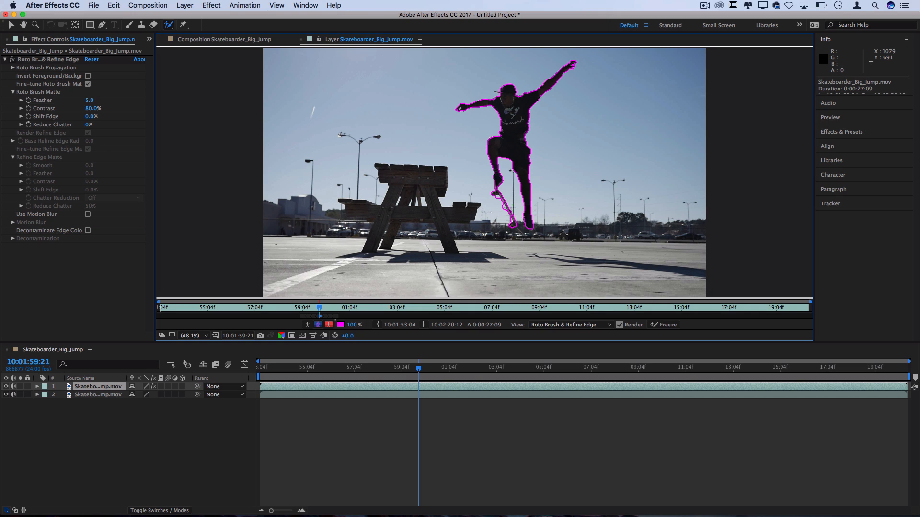
pyautogui.press('alt')
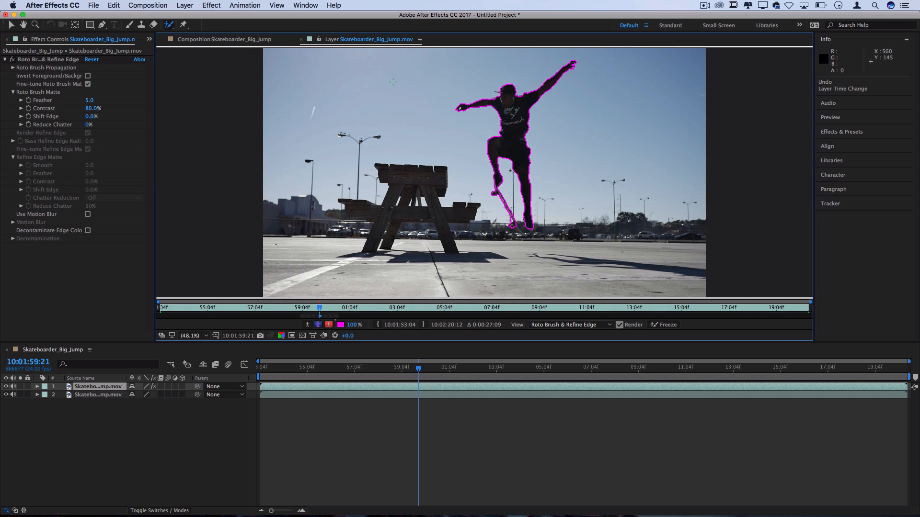
# Step: Show the Brushes panel via the Window menu and zoom the Layer panel in and back out on the skater's legs
pyautogui.click(305, 5)
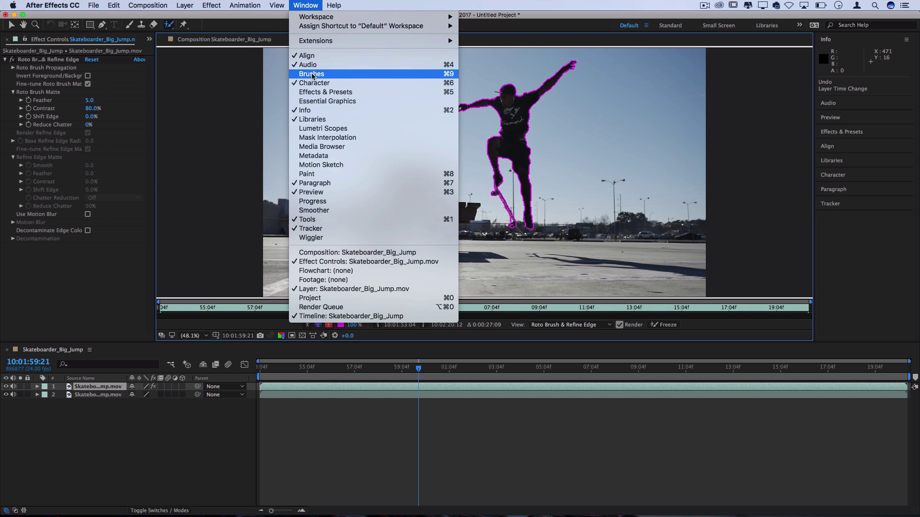
pyautogui.click(311, 74)
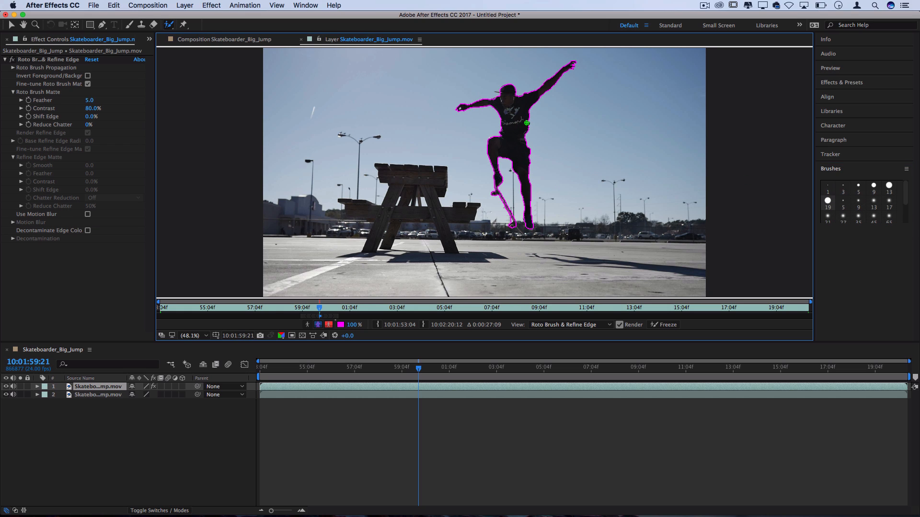
pyautogui.click(187, 336)
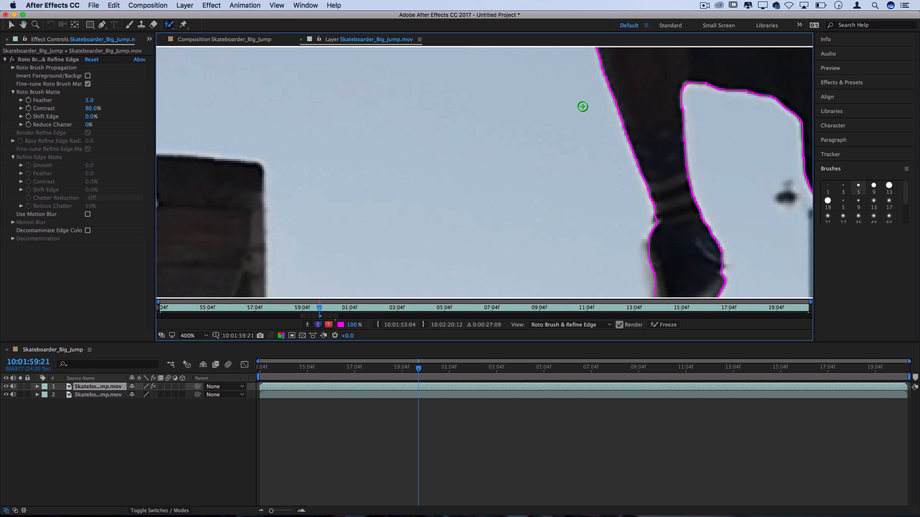
pyautogui.click(188, 335)
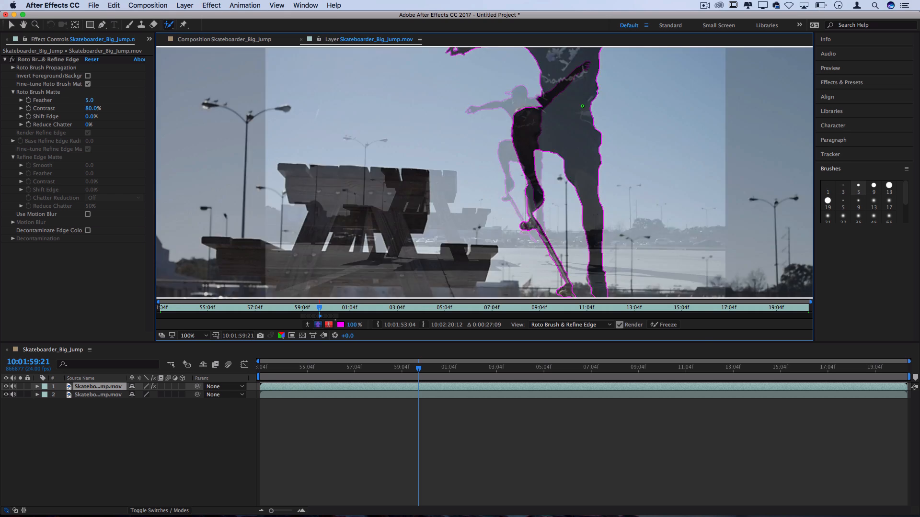
pyautogui.click(194, 335)
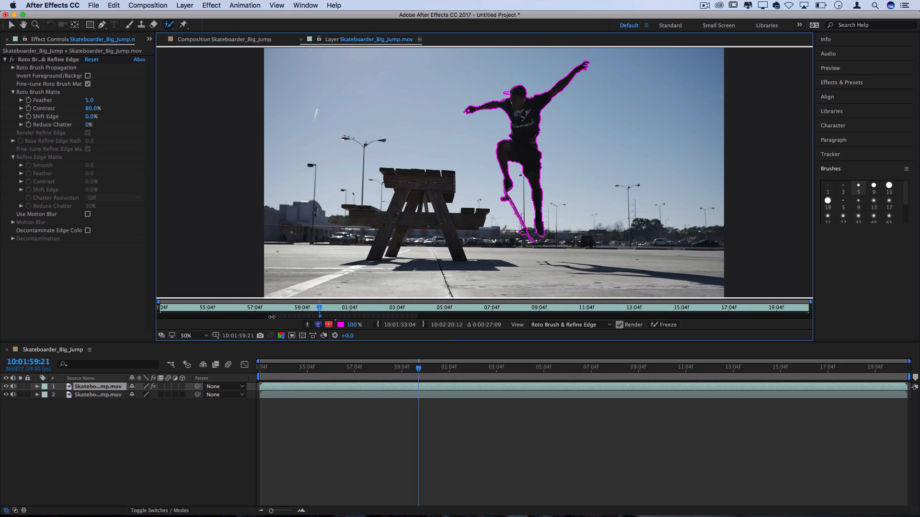
# Step: Expand the layer's Roto Brush matte settings and freeze the matte propagation
pyautogui.click(37, 386)
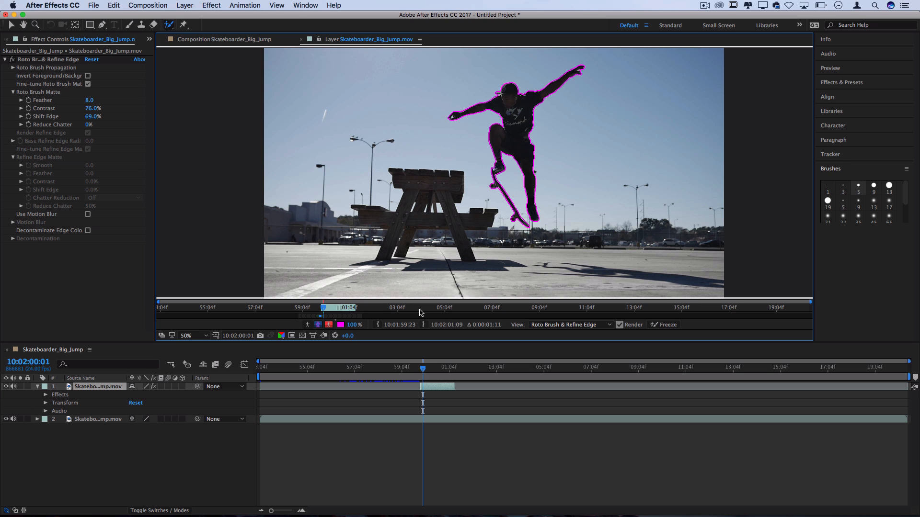
pyautogui.moveTo(707, 335)
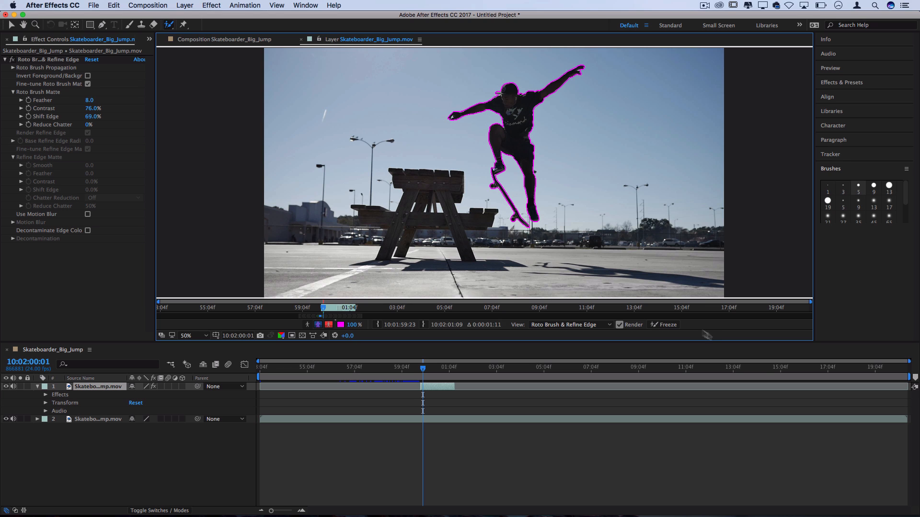
pyautogui.click(667, 324)
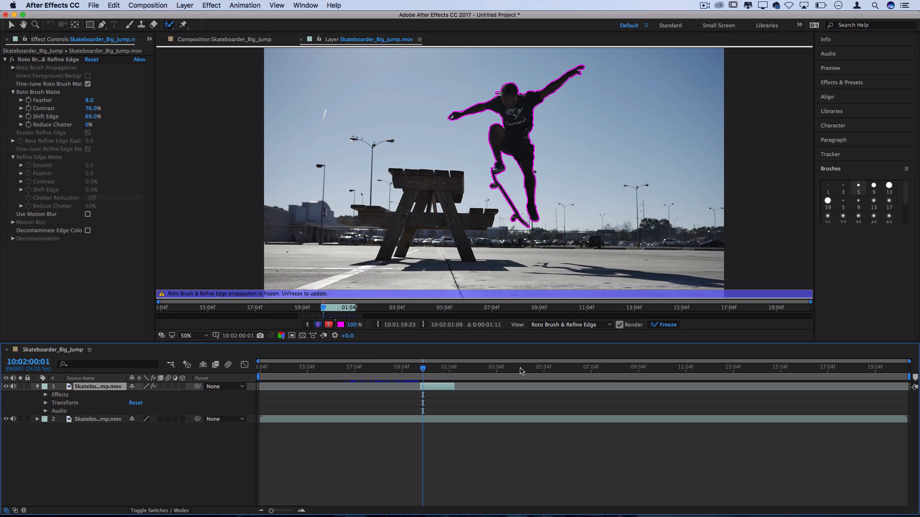
pyautogui.moveTo(520, 371)
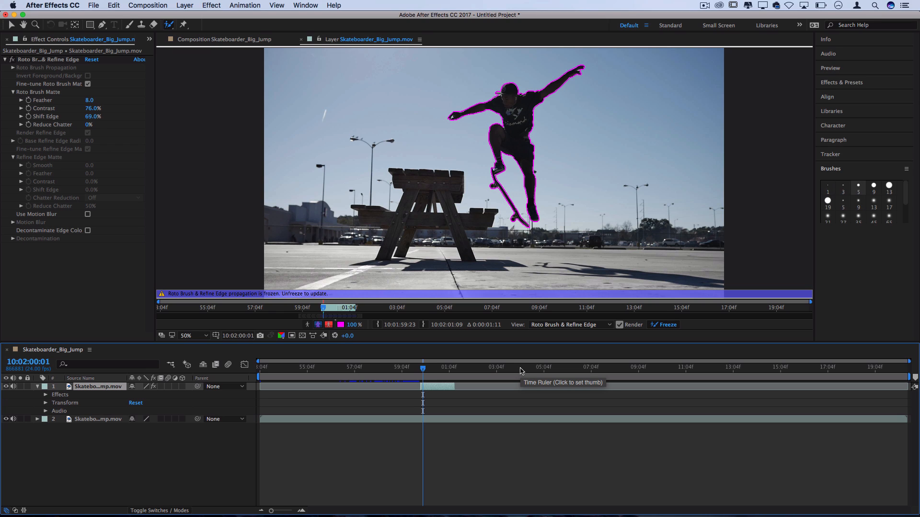
pyautogui.moveTo(380, 46)
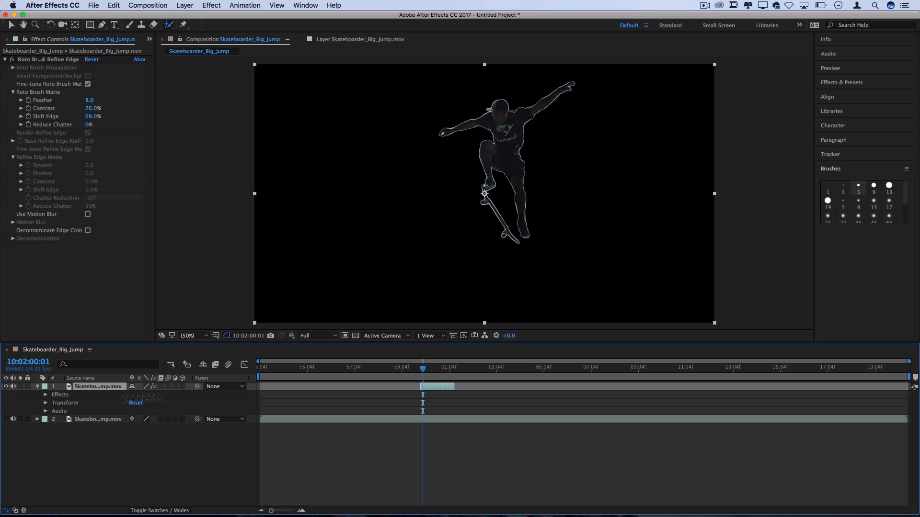
# Step: Move to a later jump frame and freeze Roto Brush & Refine Edge propagation across the work area
pyautogui.click(437, 367)
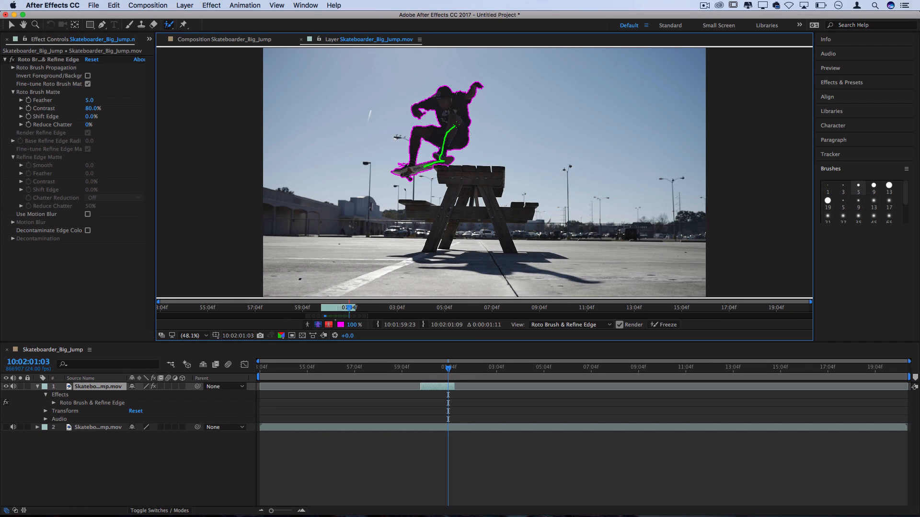
pyautogui.click(666, 325)
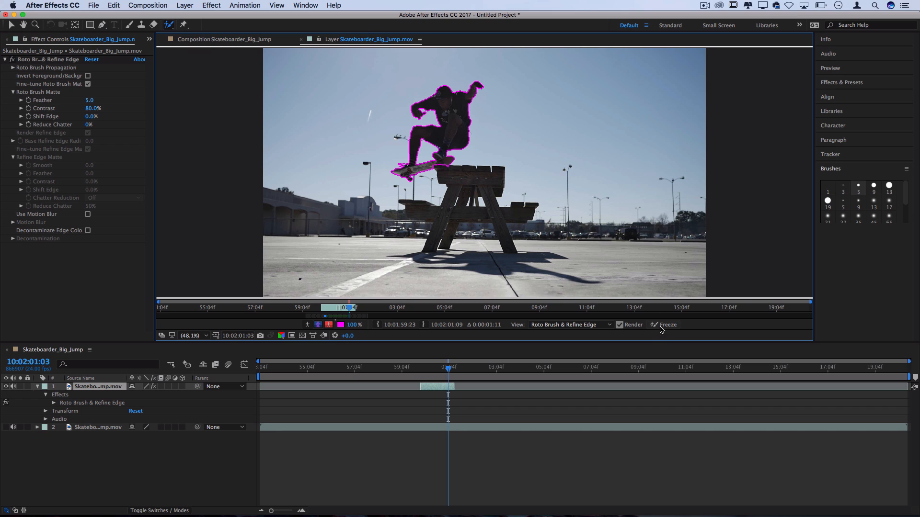
pyautogui.click(666, 325)
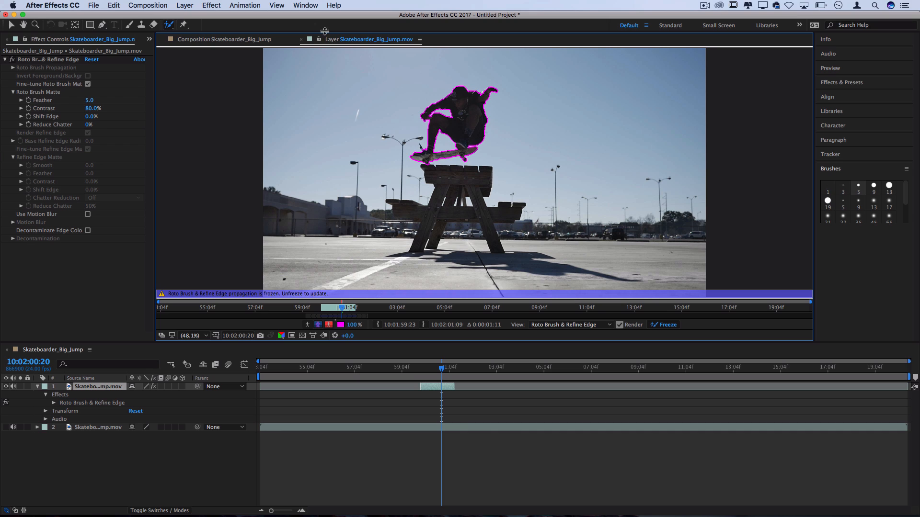
# Step: View the full composition and scrub the matte Feather to 6.7 with Shift Edge 38%
pyautogui.click(234, 39)
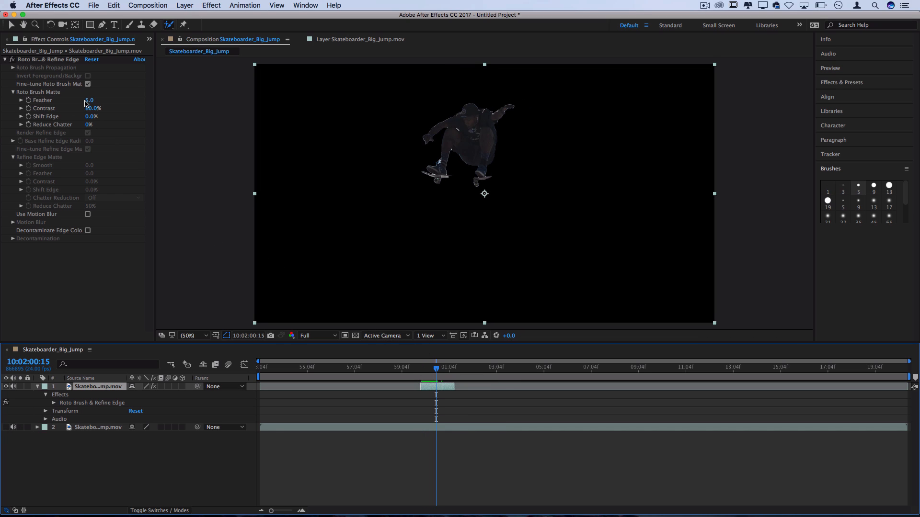
pyautogui.moveTo(90, 100); pyautogui.dragTo(93, 100)
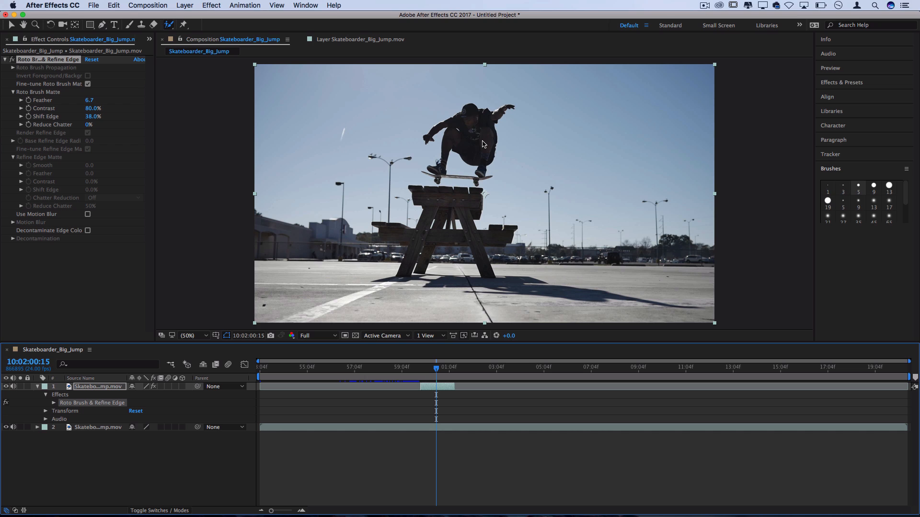
# Step: Apply Effect > Stylize > Strobe Light to the cutout layer, making the skater a white silhouette
pyautogui.click(211, 5)
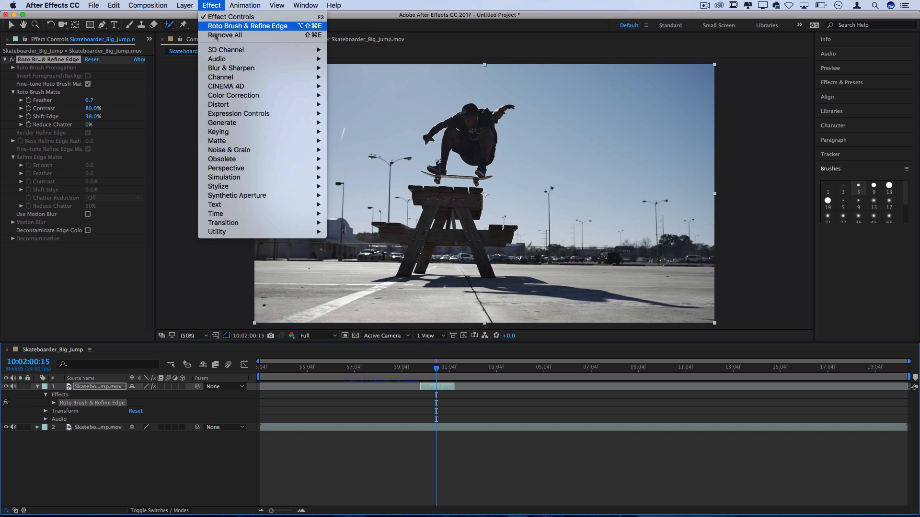
pyautogui.moveTo(218, 104)
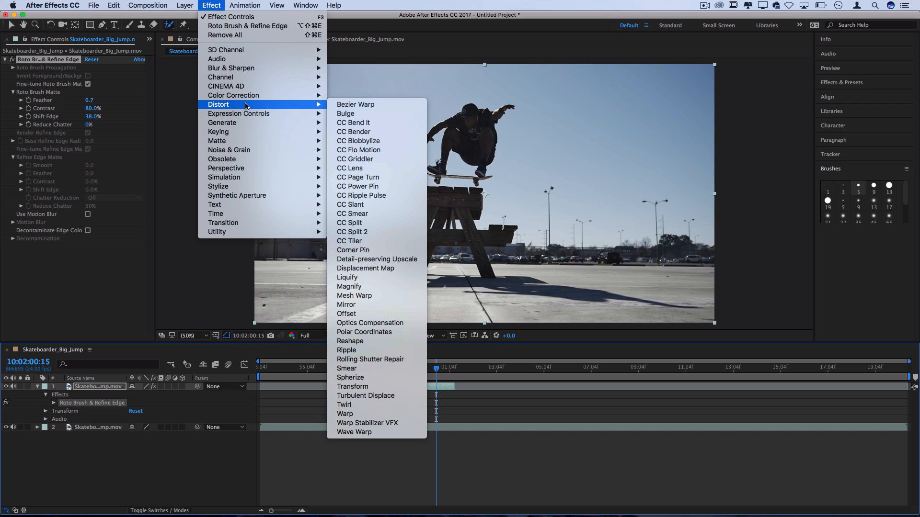
pyautogui.moveTo(245, 187)
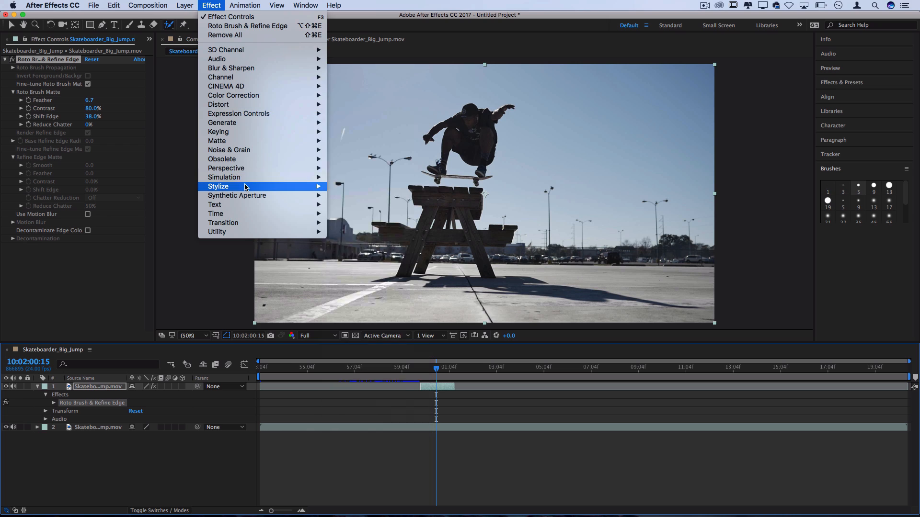
pyautogui.moveTo(218, 187)
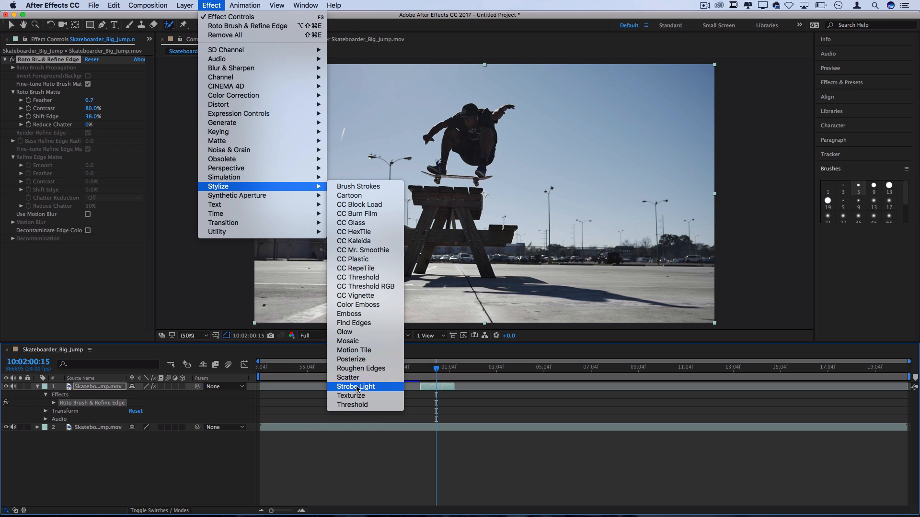
pyautogui.click(355, 386)
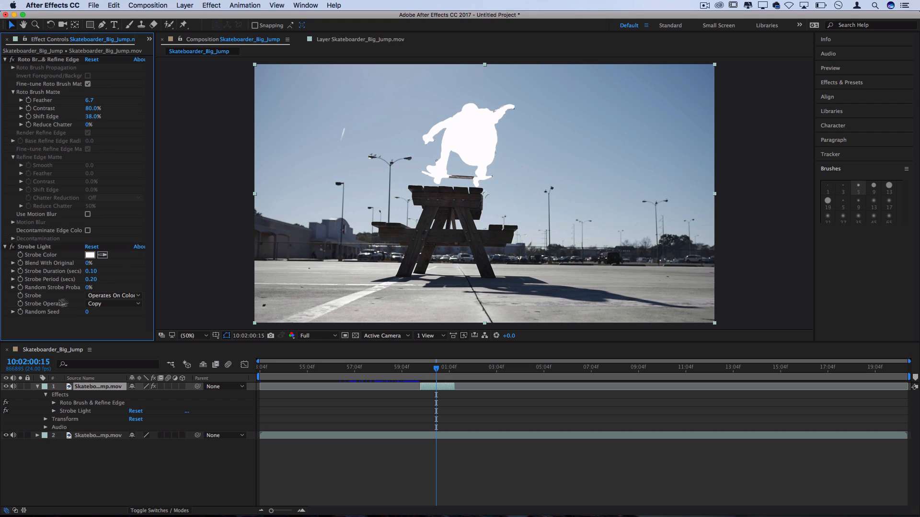
# Step: Set the Strobe Operator to Add, then back to Copy
pyautogui.click(113, 304)
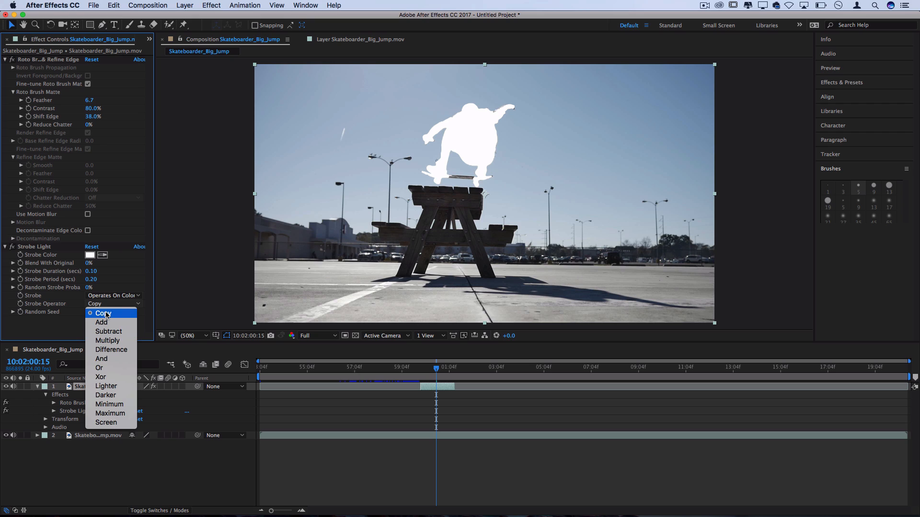
pyautogui.click(101, 321)
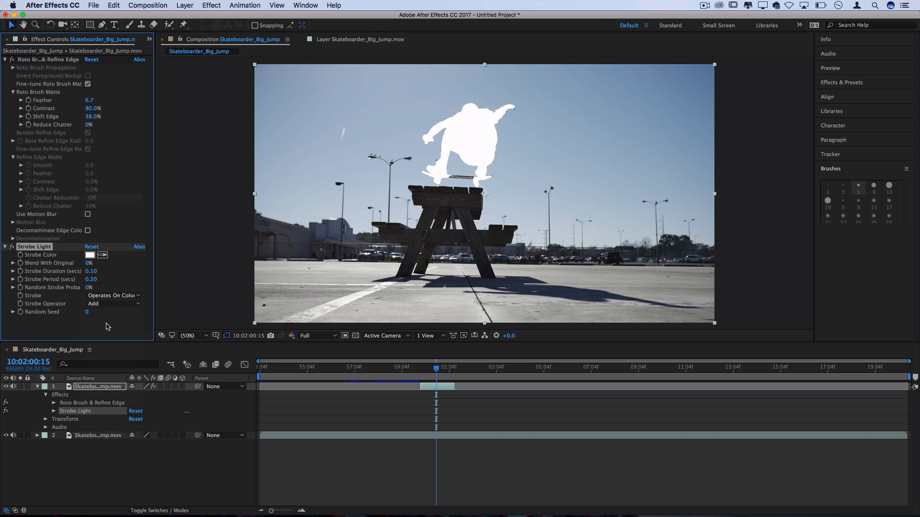
pyautogui.click(111, 304)
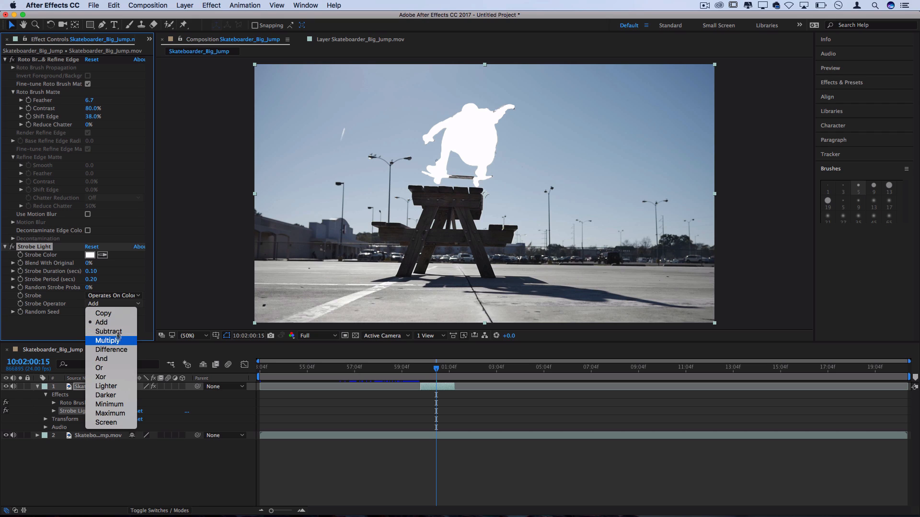
pyautogui.moveTo(103, 314)
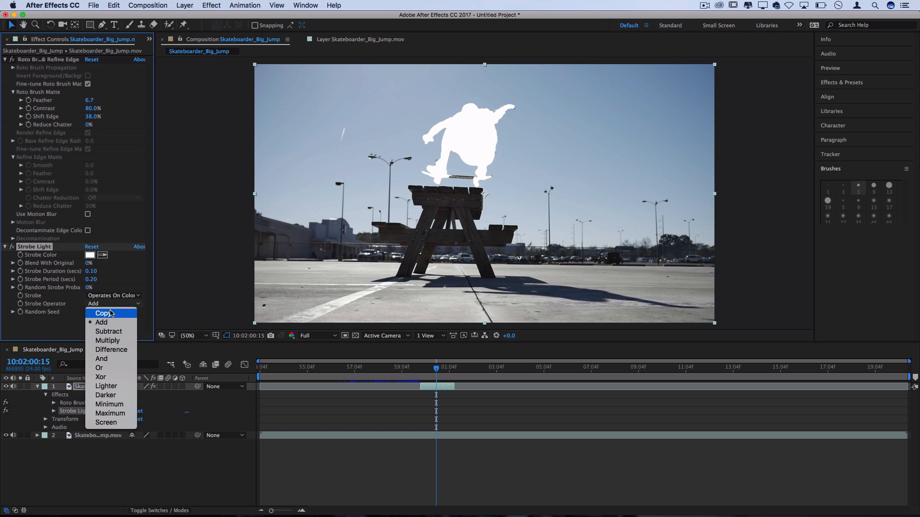
pyautogui.click(102, 312)
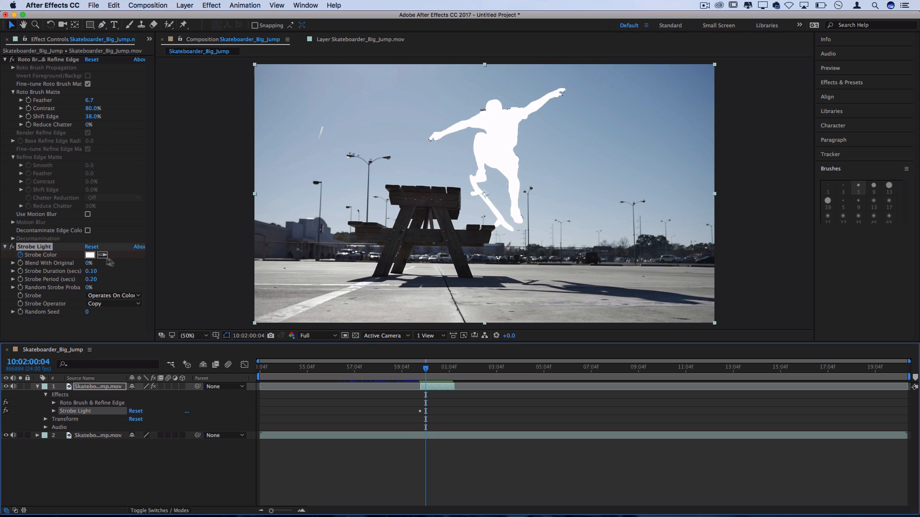
# Step: Keyframe the Strobe Color to red and then blue on successive frames
pyautogui.click(90, 255)
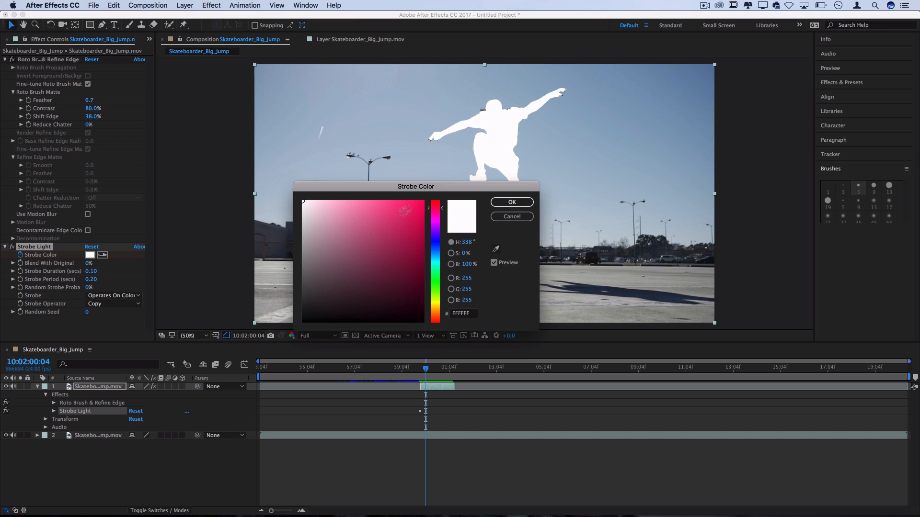
pyautogui.click(511, 202)
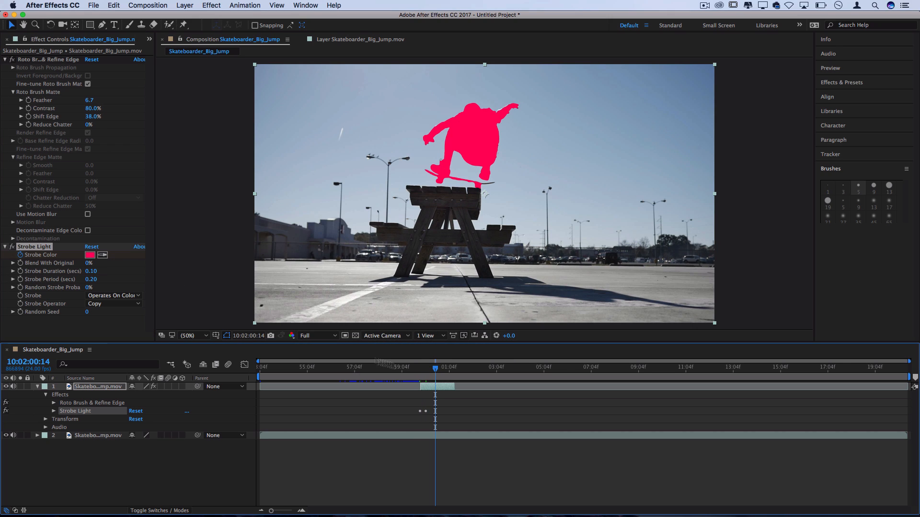
pyautogui.click(90, 255)
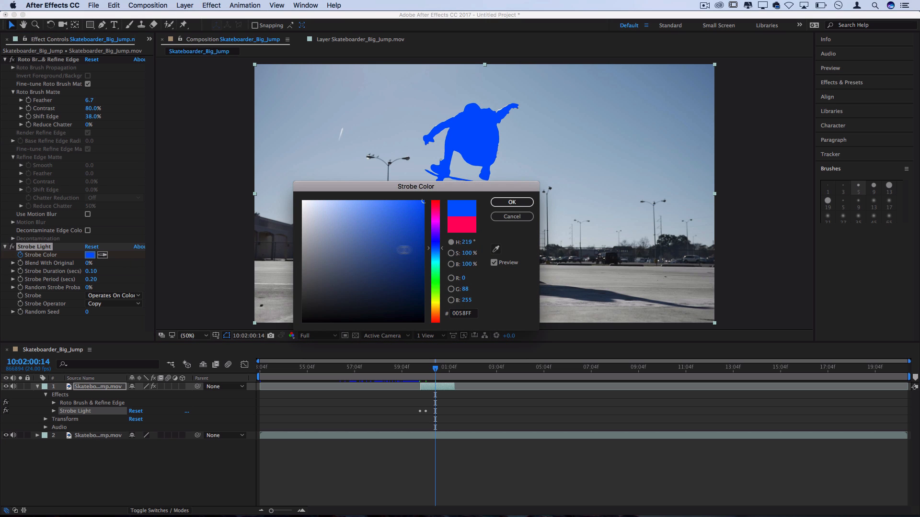
pyautogui.click(510, 202)
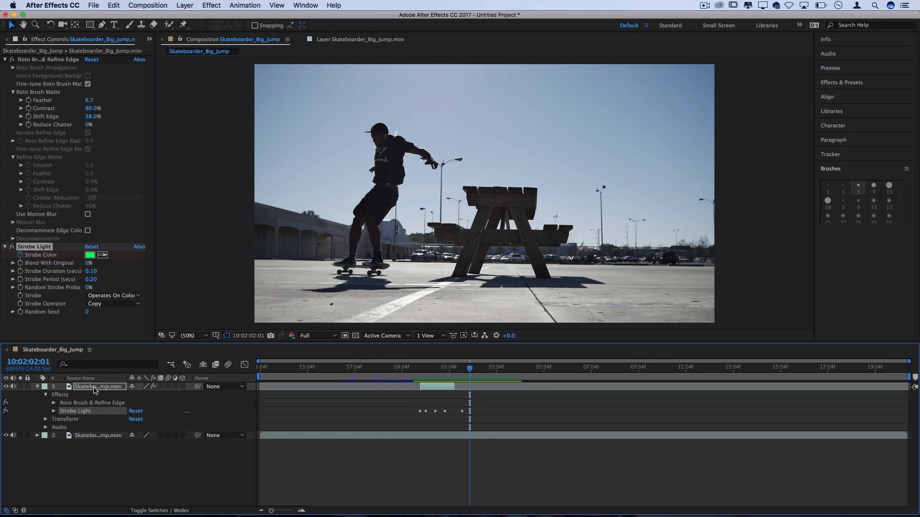
# Step: Preview the strobing cutout through the jump and collapse the cutout layer's properties
pyautogui.rightClick(94, 386)
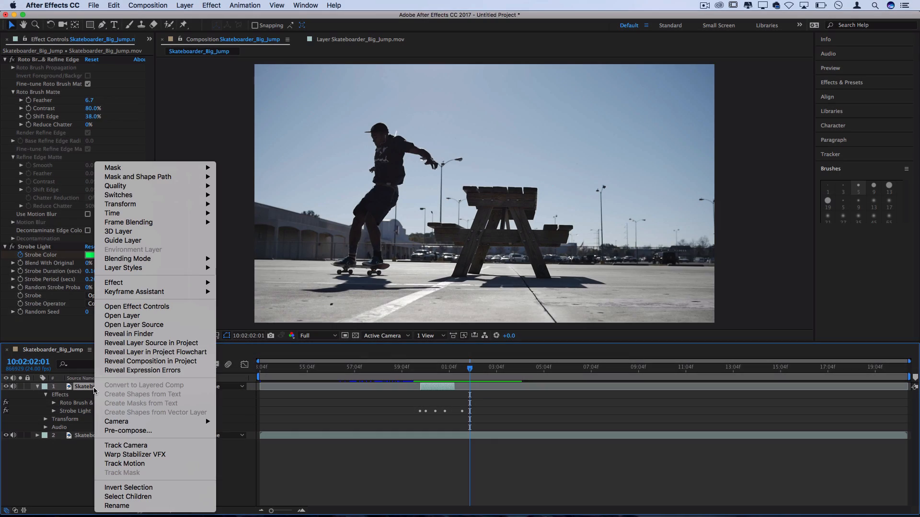
pyautogui.moveTo(126, 259)
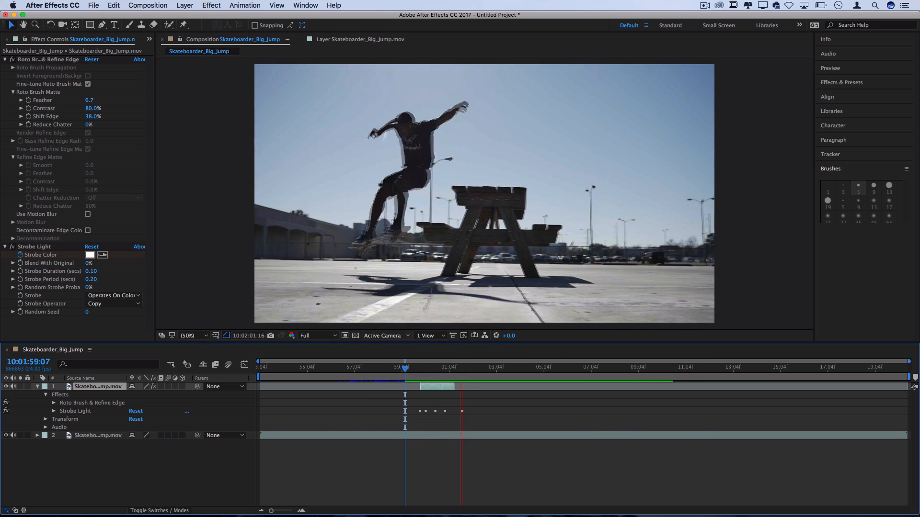
pyautogui.click(484, 367)
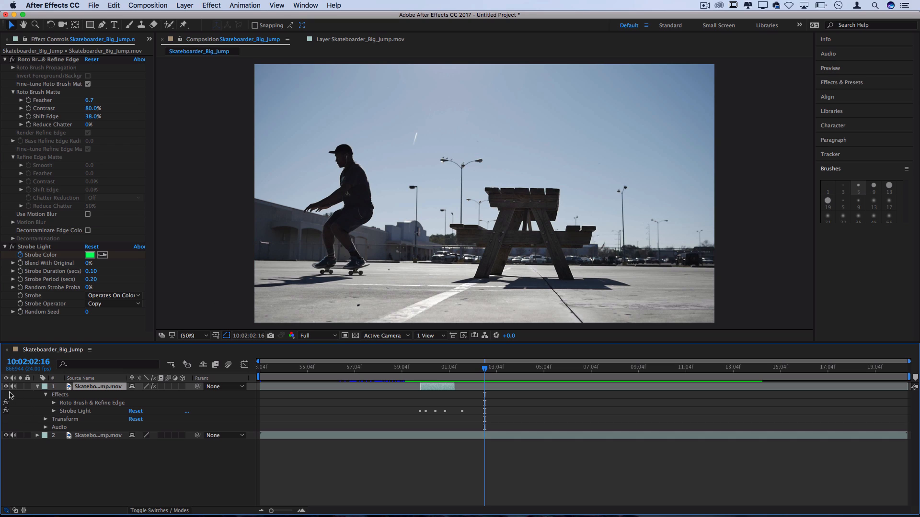
pyautogui.click(37, 386)
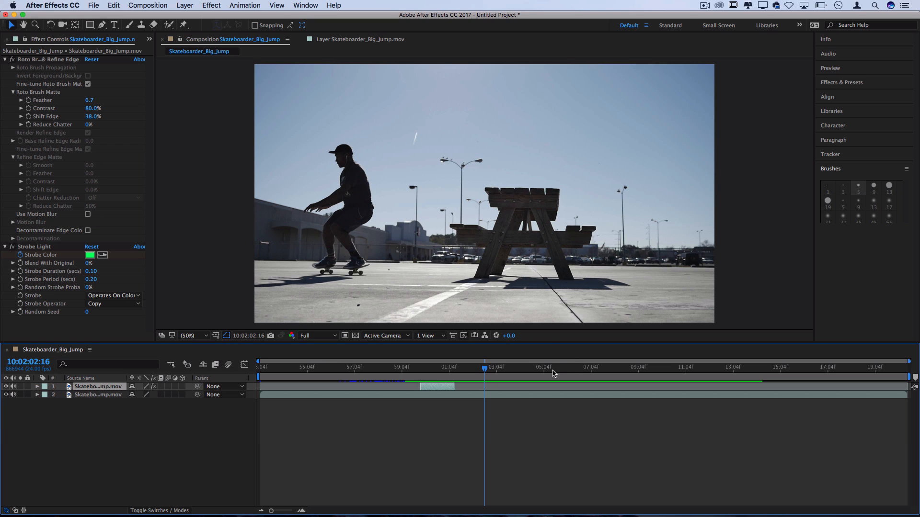
pyautogui.moveTo(620, 400)
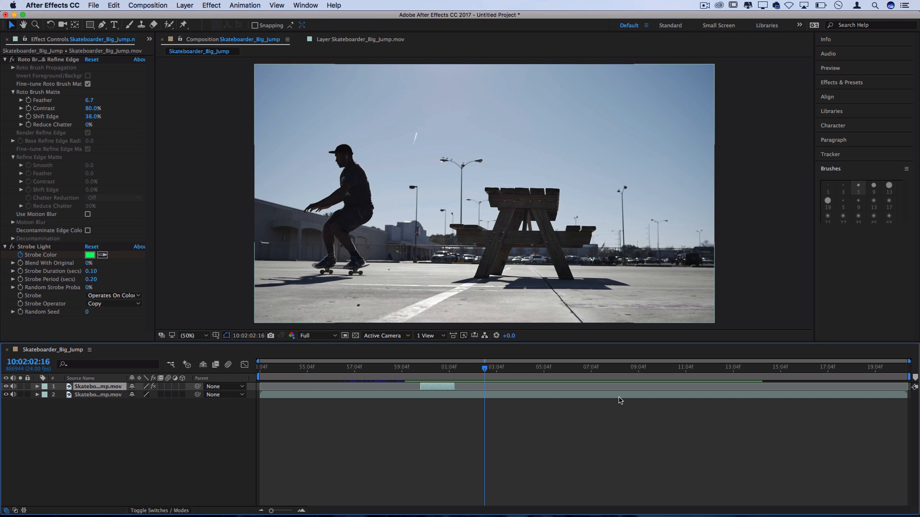